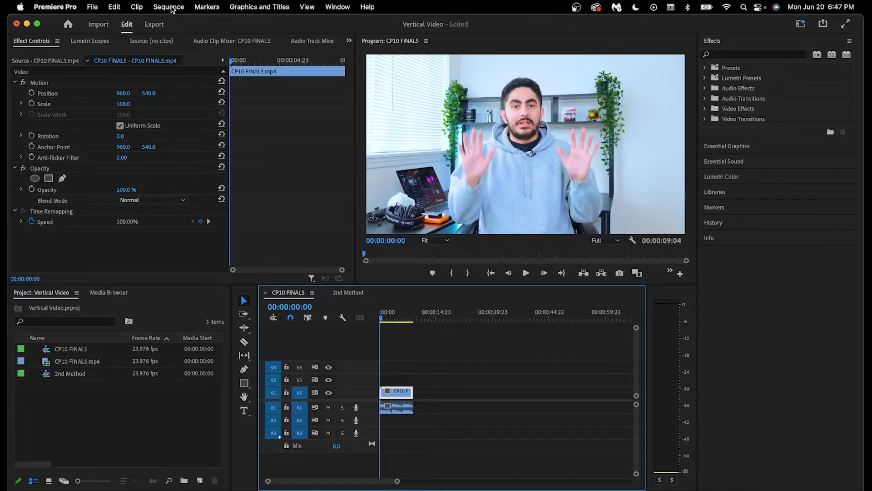
# Set the sequence frame size to 1080 by 1920 and confirm deleting previews
pyautogui.click(168, 6)
pyautogui.write('1080')
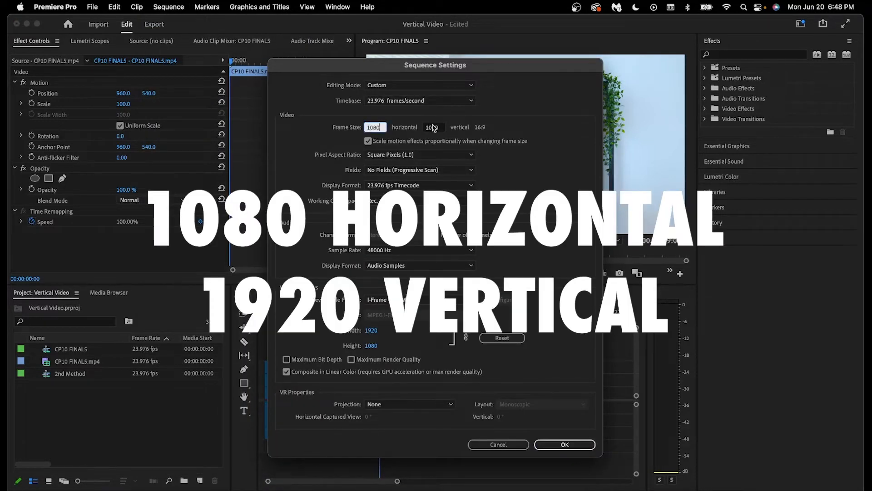
pyautogui.write('1920')
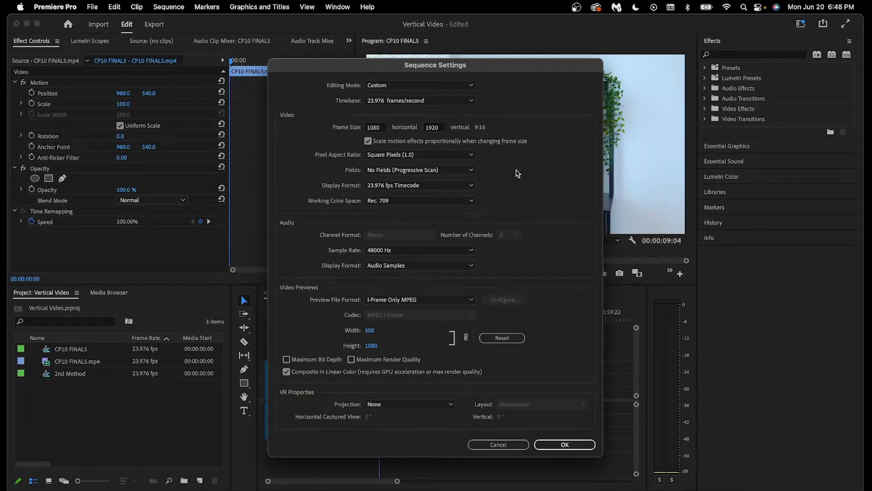
pyautogui.click(563, 444)
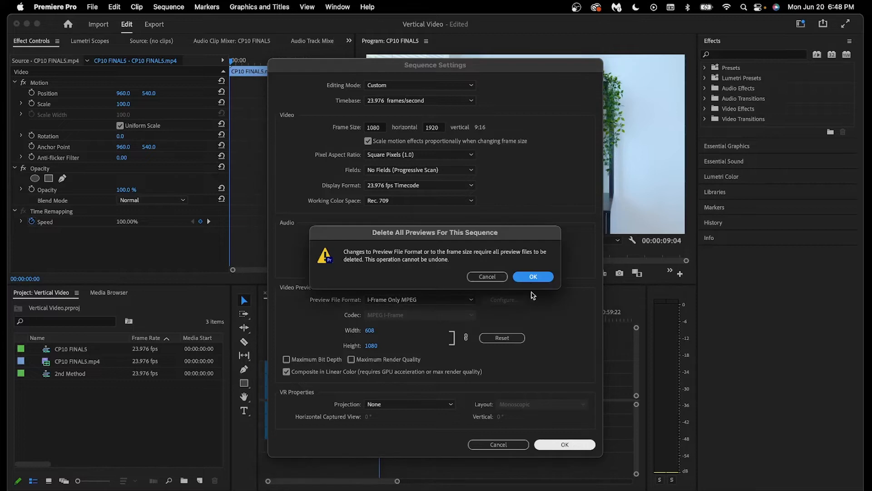
pyautogui.click(532, 276)
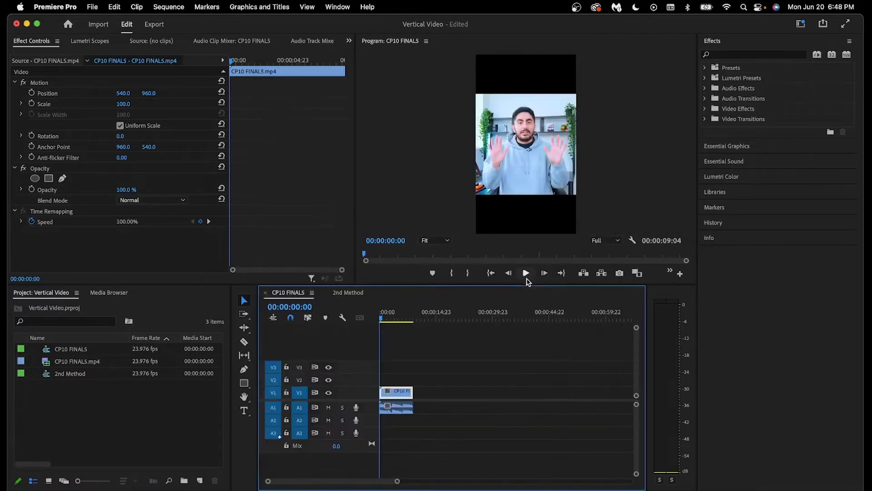
pyautogui.moveTo(526, 273)
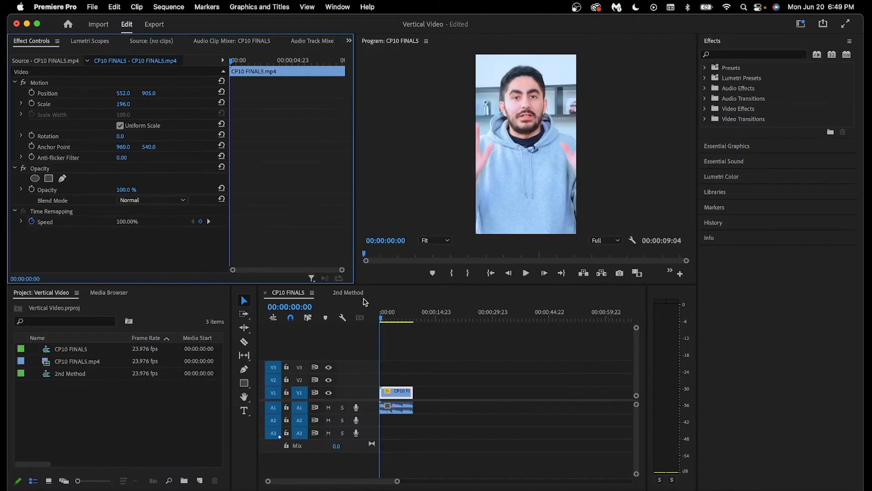
# Switch the timeline to the 2nd Method sequence
pyautogui.click(347, 292)
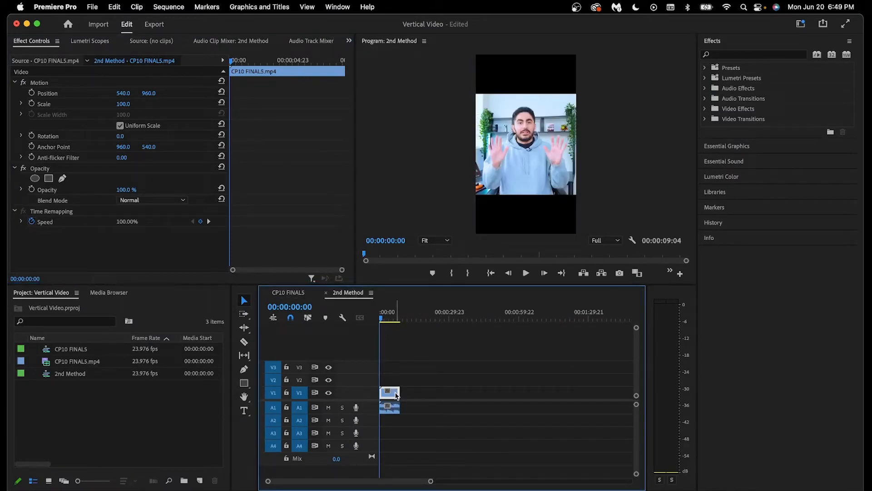
# Bring up the clip's actions to duplicate it onto V2 above the original
pyautogui.rightClick(390, 393)
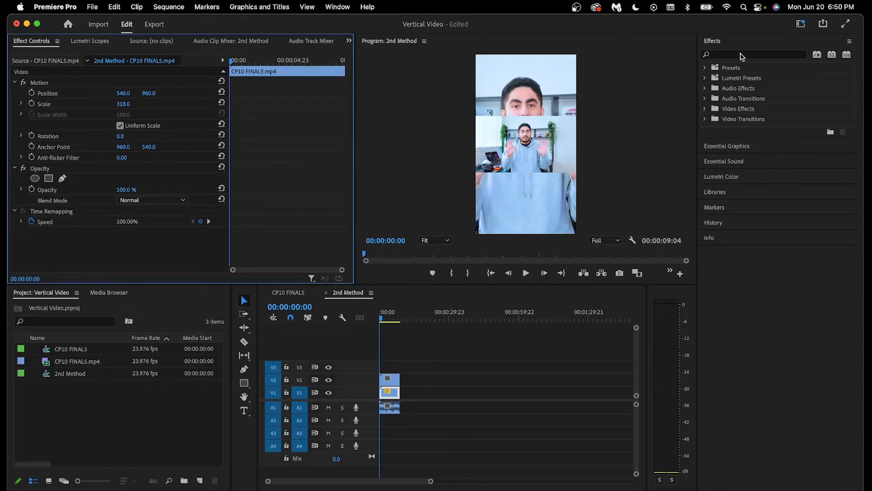
# Apply Gaussian Blur at 74 to the V1 background copy and compare with CP10 FINAL5
pyautogui.write('blur')
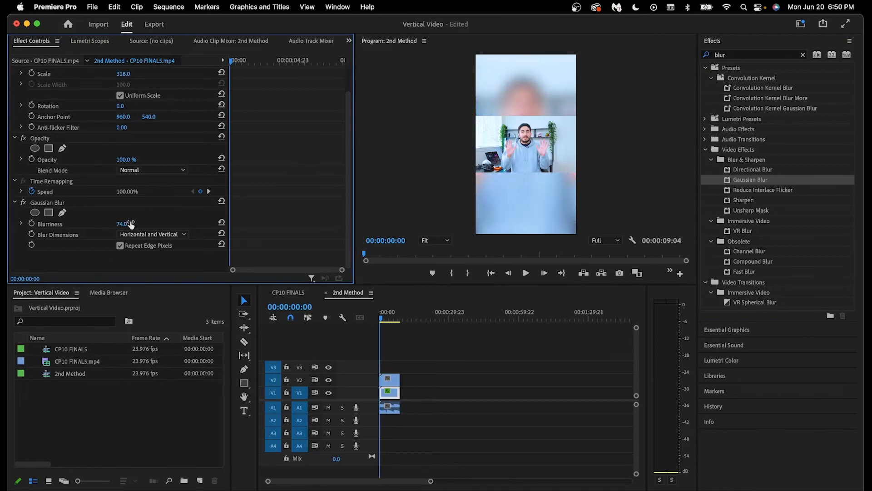
pyautogui.click(288, 292)
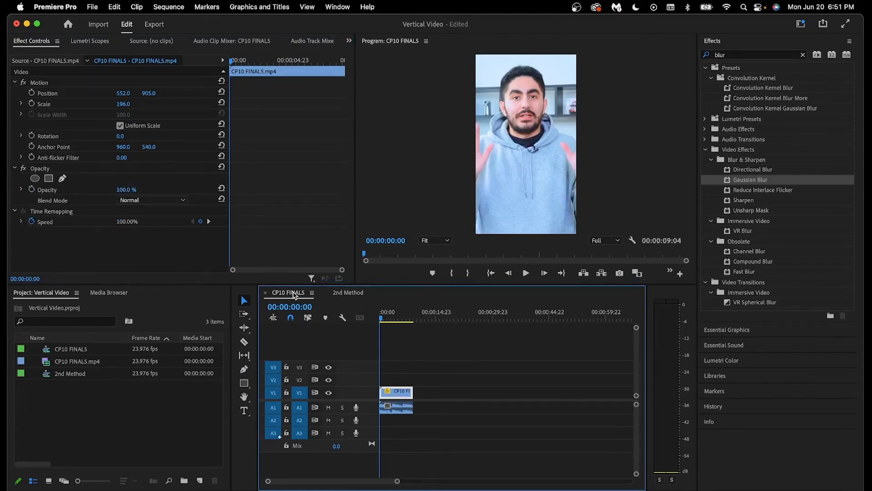
pyautogui.click(348, 293)
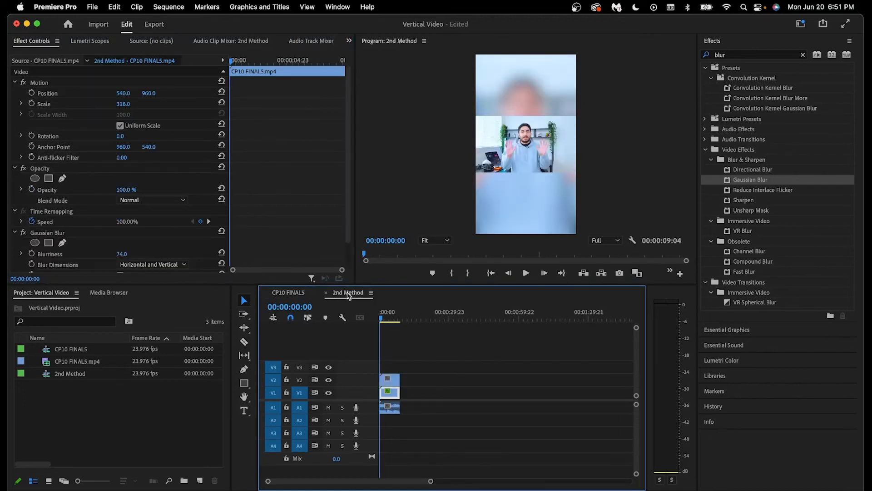